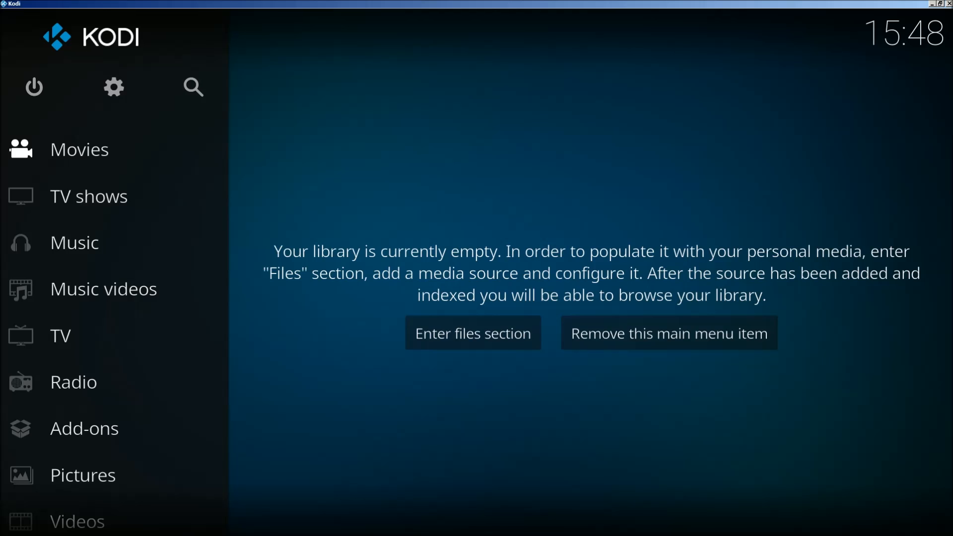
mouse_move(210, 163)
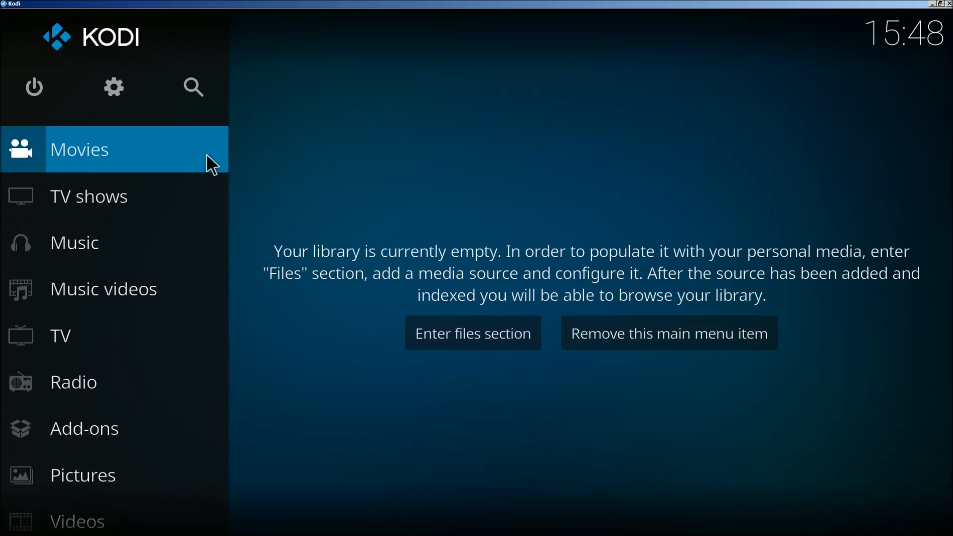
Allow installing add-ons from unknown sources in the system add-on settings
click(113, 87)
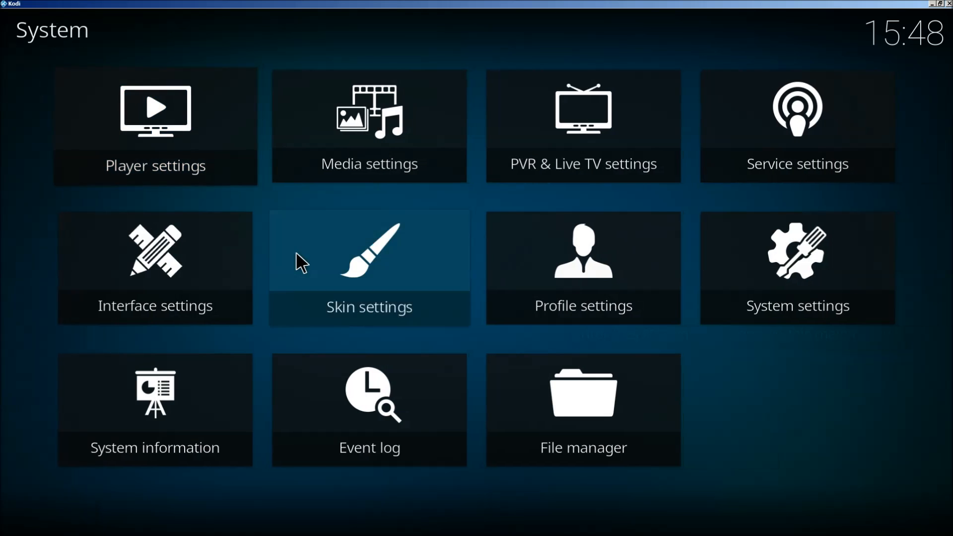
click(795, 267)
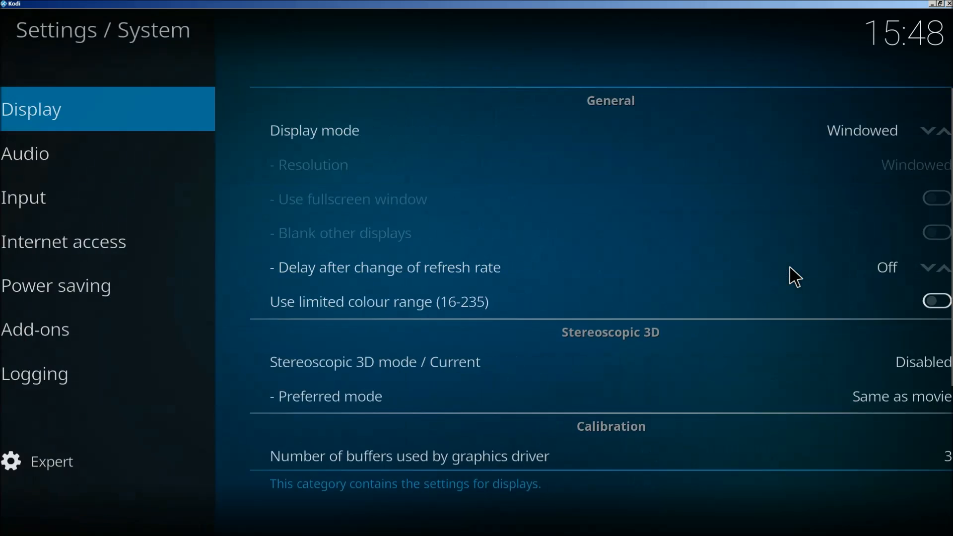
click(52, 328)
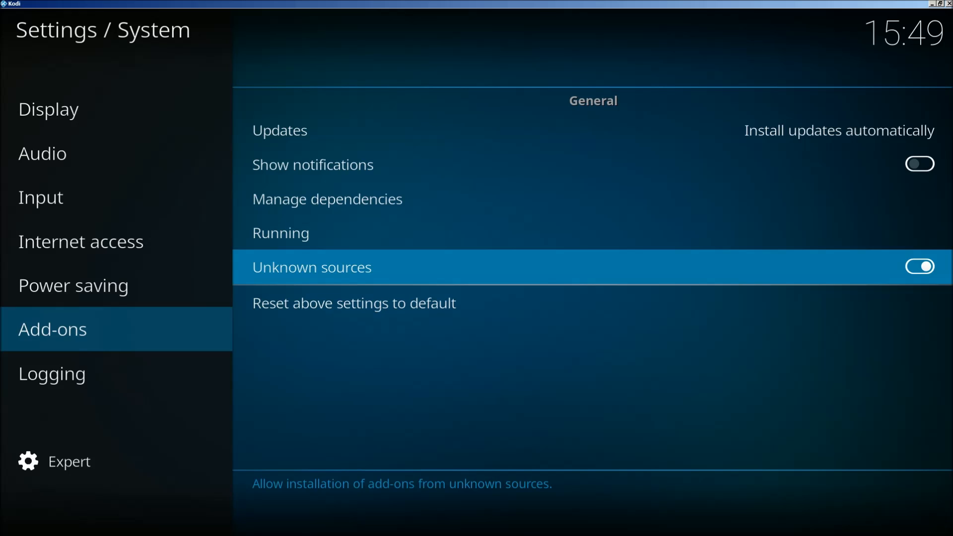
mouse_move(881, 279)
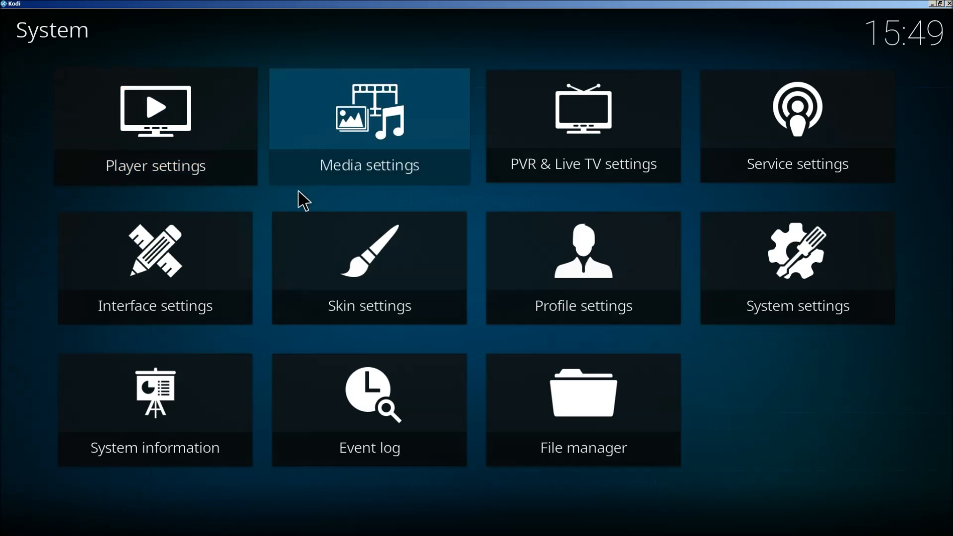
click(582, 408)
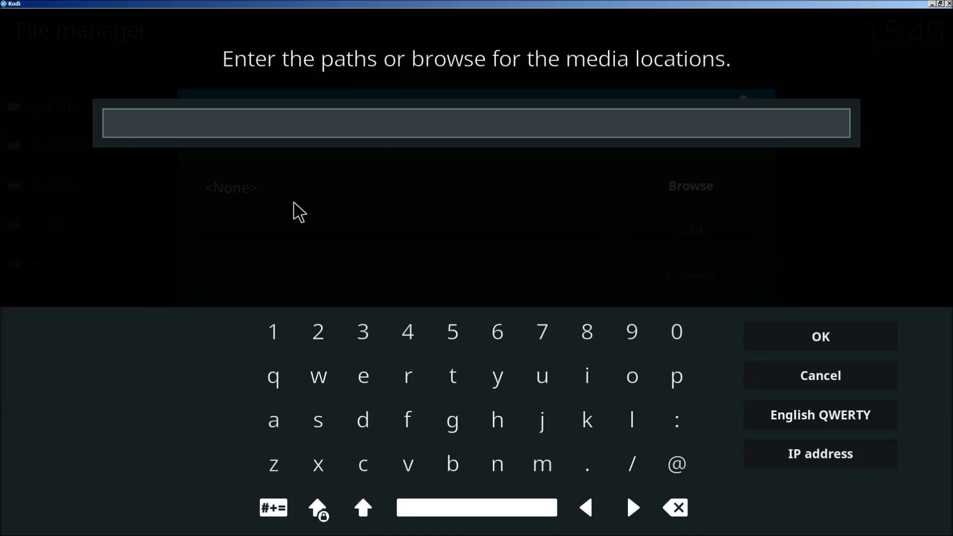
text(http)
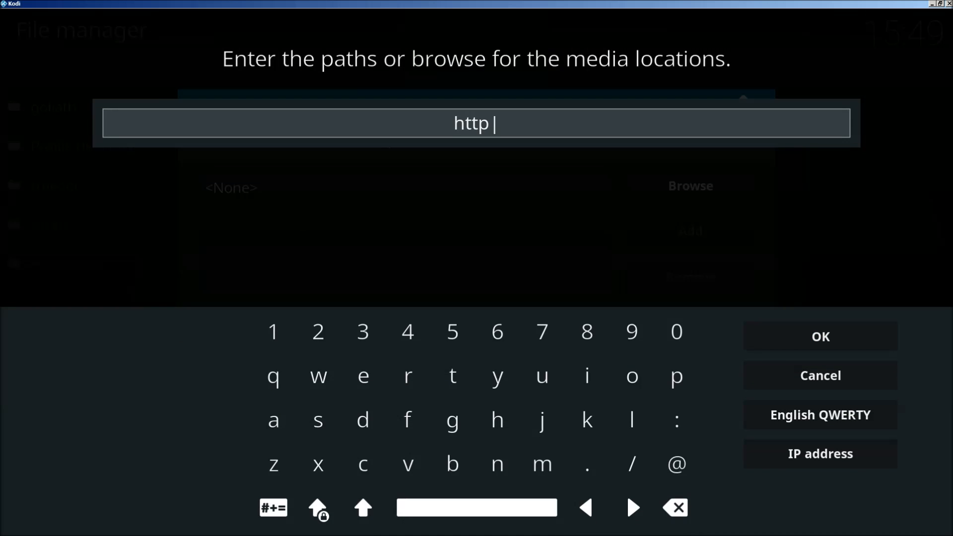
text(://muckys.media)
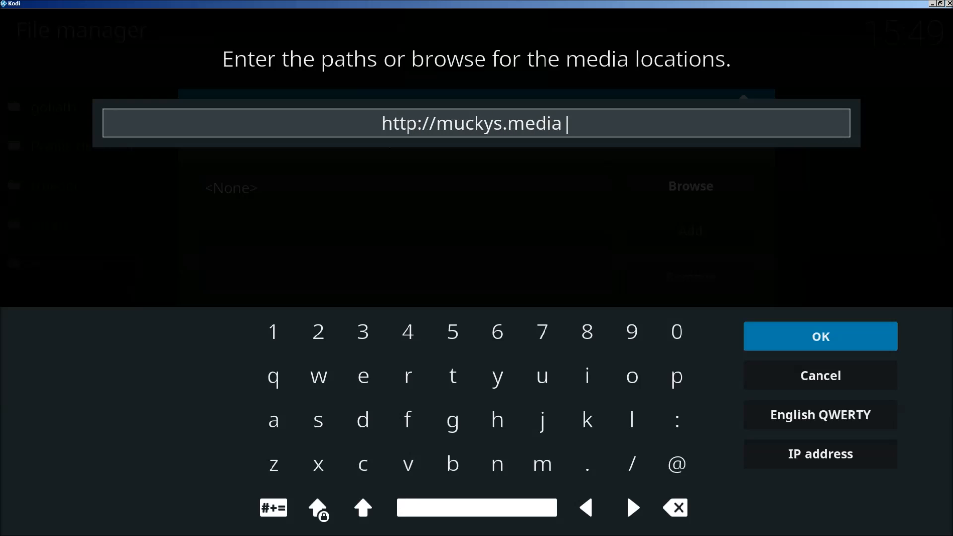
text(portal4kodi.ml)
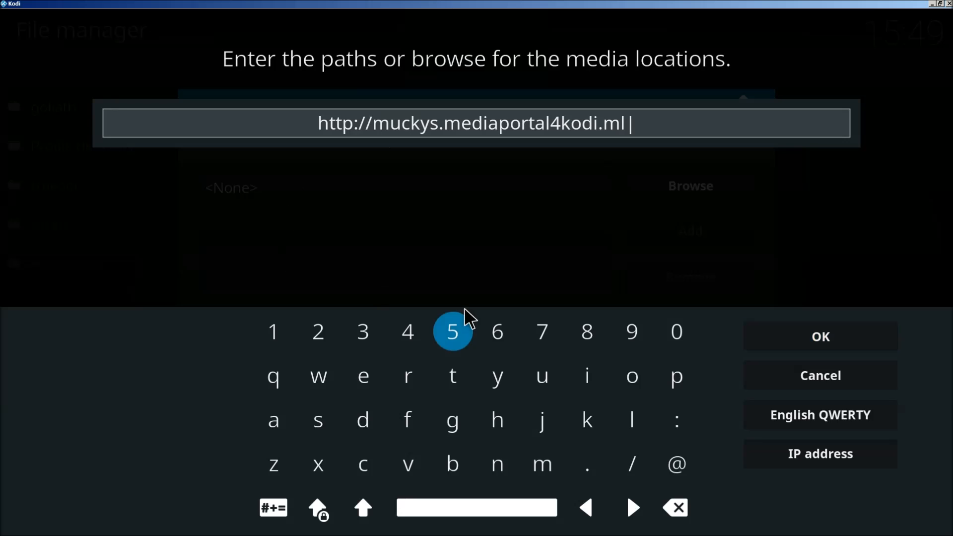
click(819, 336)
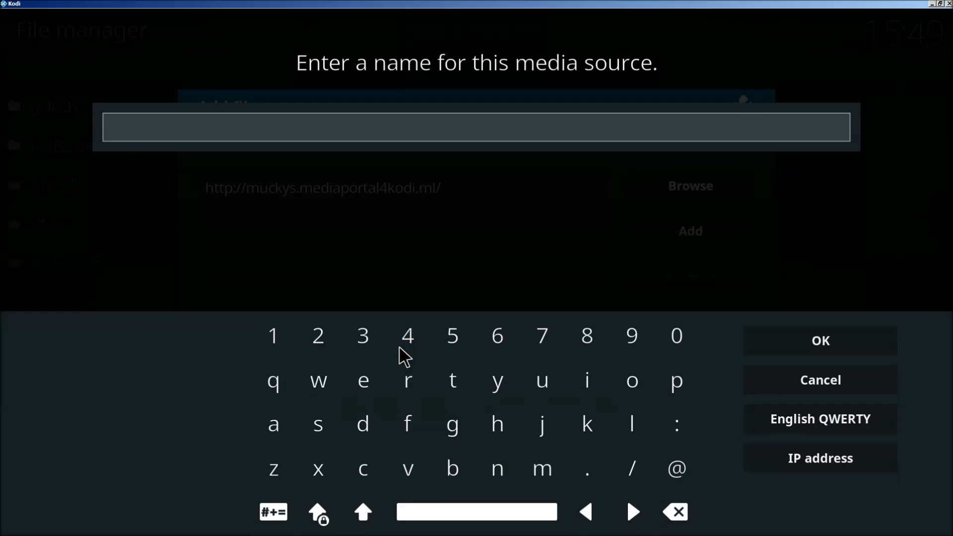
Name the new source 'muckys' and save it
text(muckys)
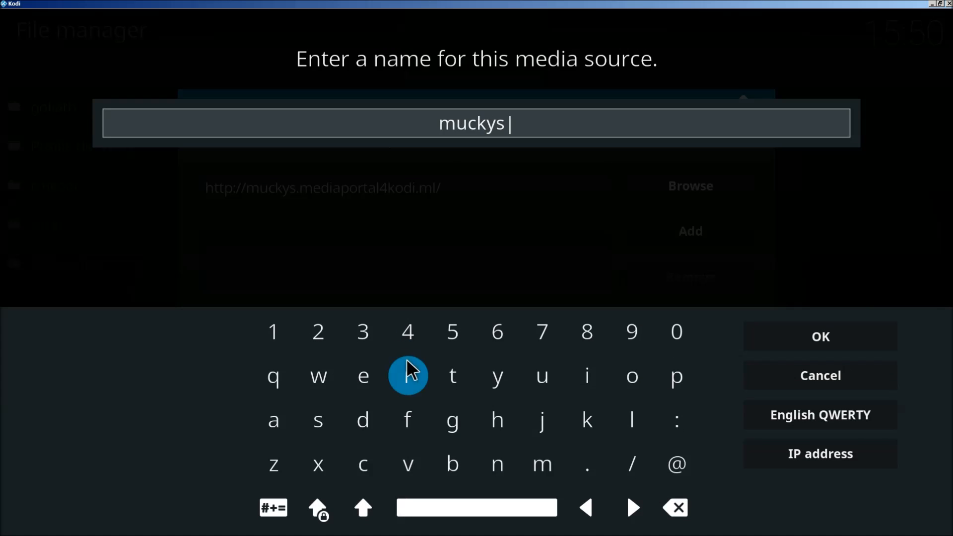
click(818, 337)
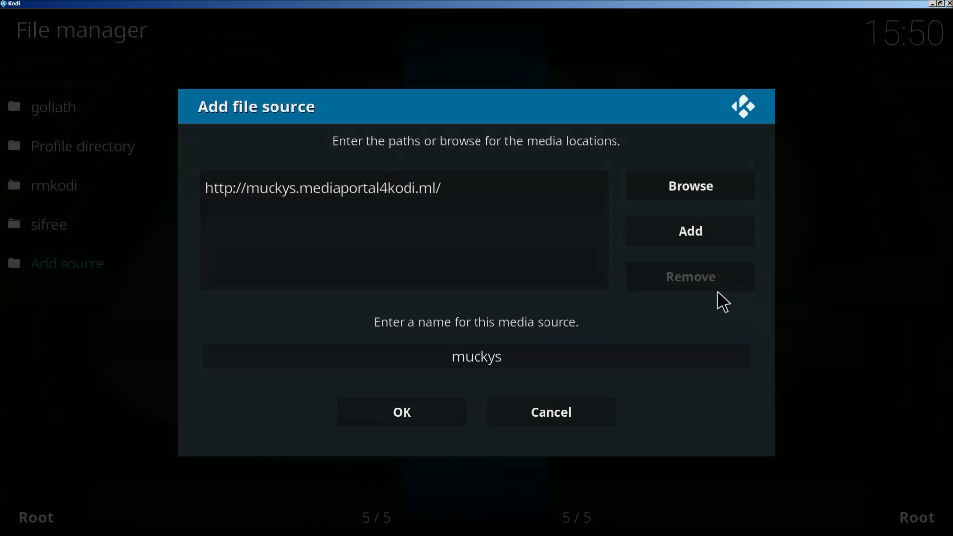
click(400, 411)
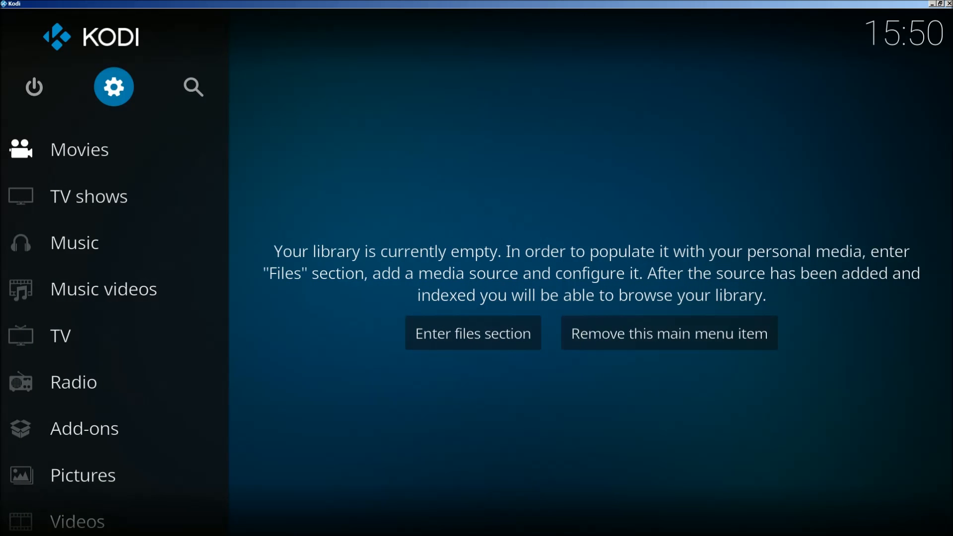
Install the Mucky Ducks Repo from repository.mdrepo-1.0.2.zip in the muckys source
click(83, 428)
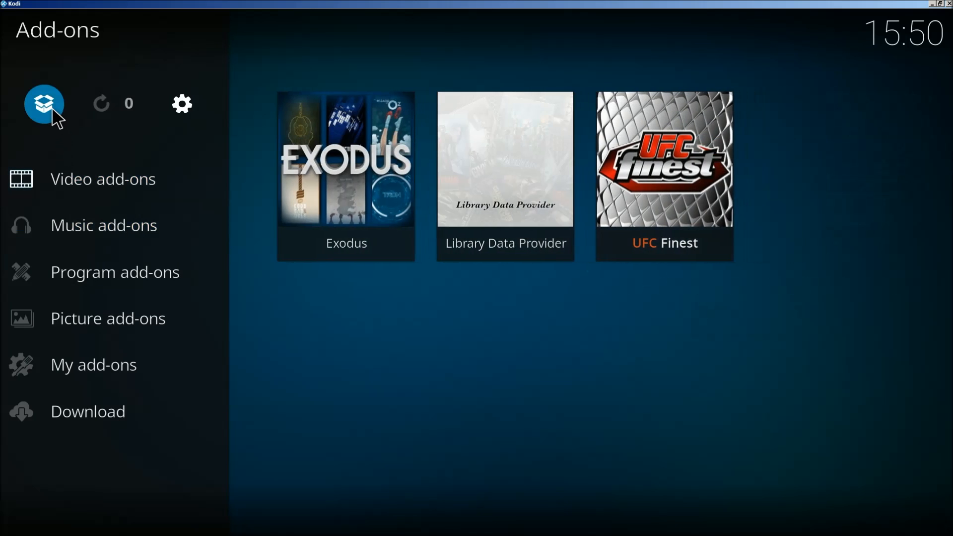
click(44, 103)
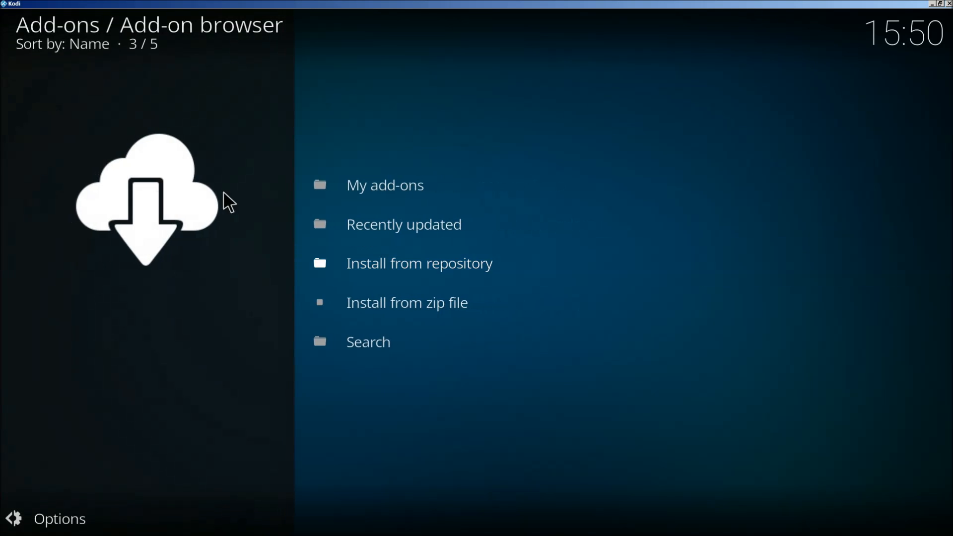
click(407, 302)
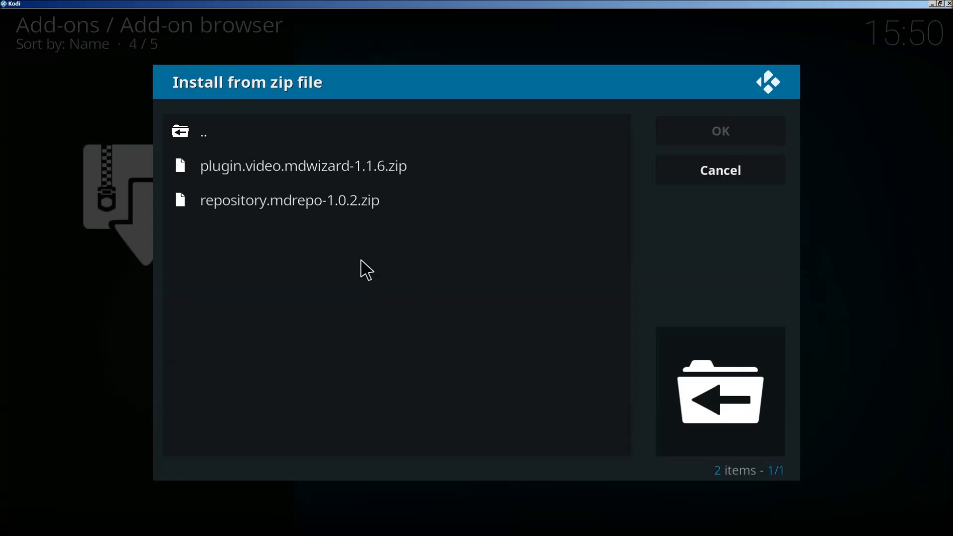
click(289, 199)
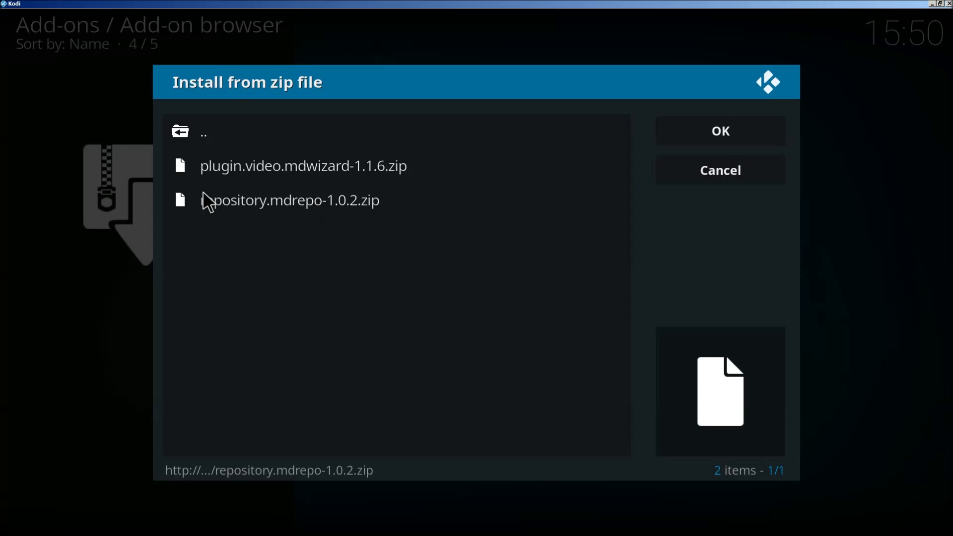
click(719, 169)
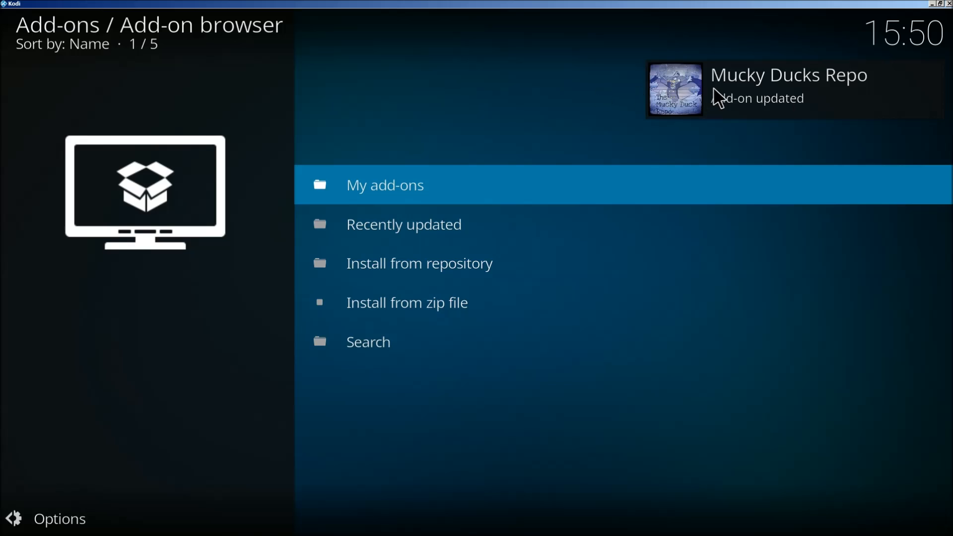
mouse_move(655, 103)
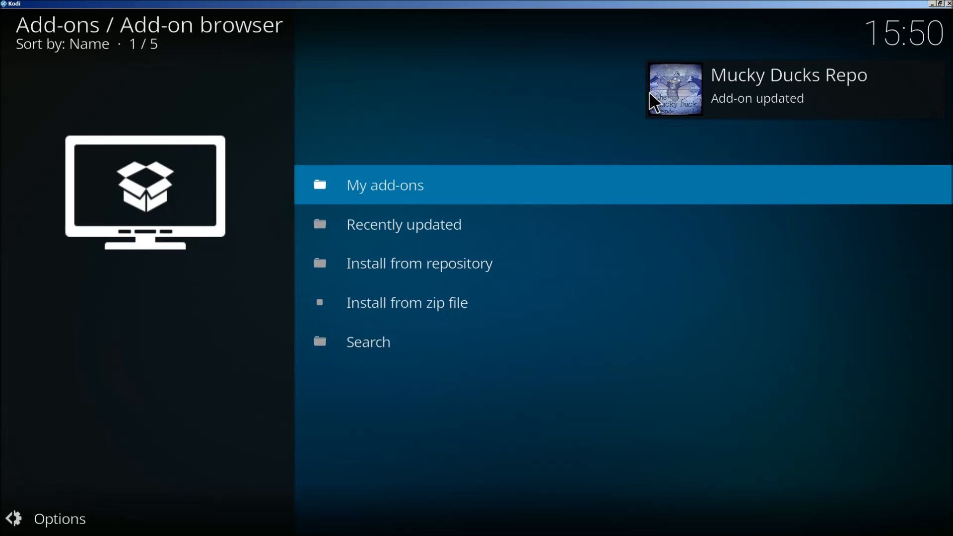
Install the 123Movies video add-on from the Mucky Ducks Repo
click(419, 263)
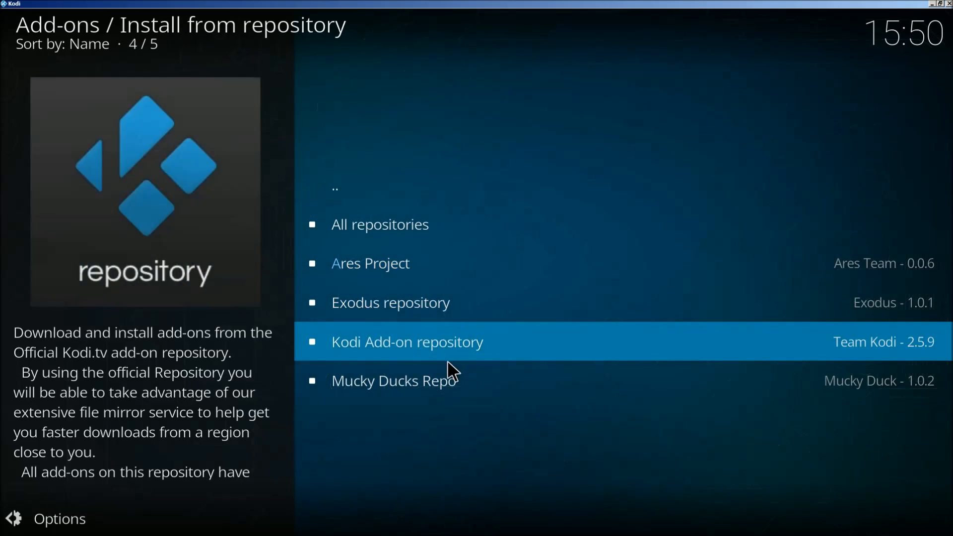
click(394, 380)
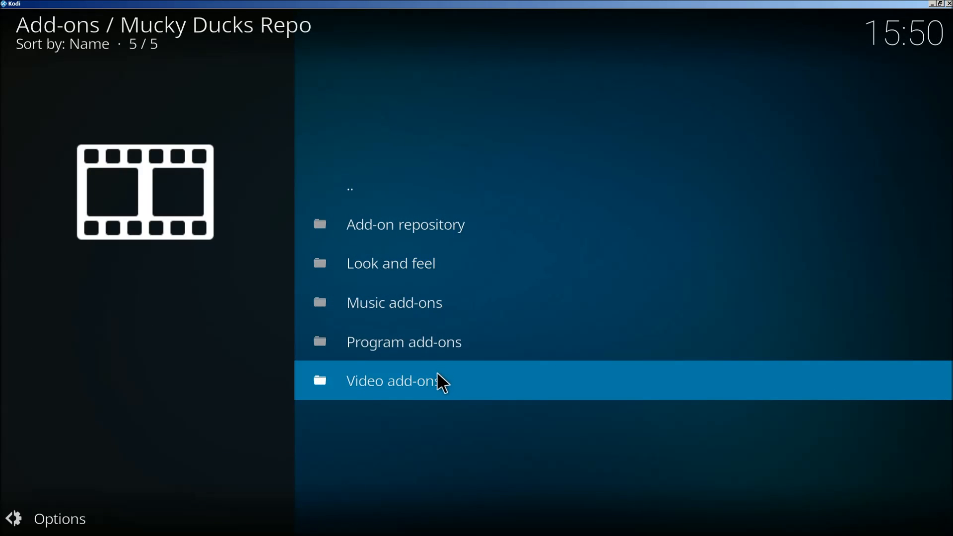
click(392, 380)
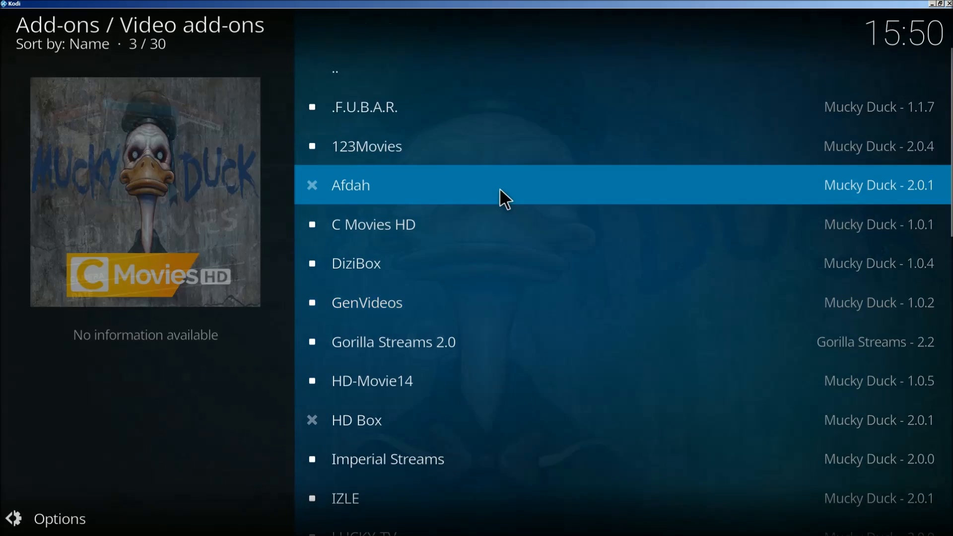
click(366, 146)
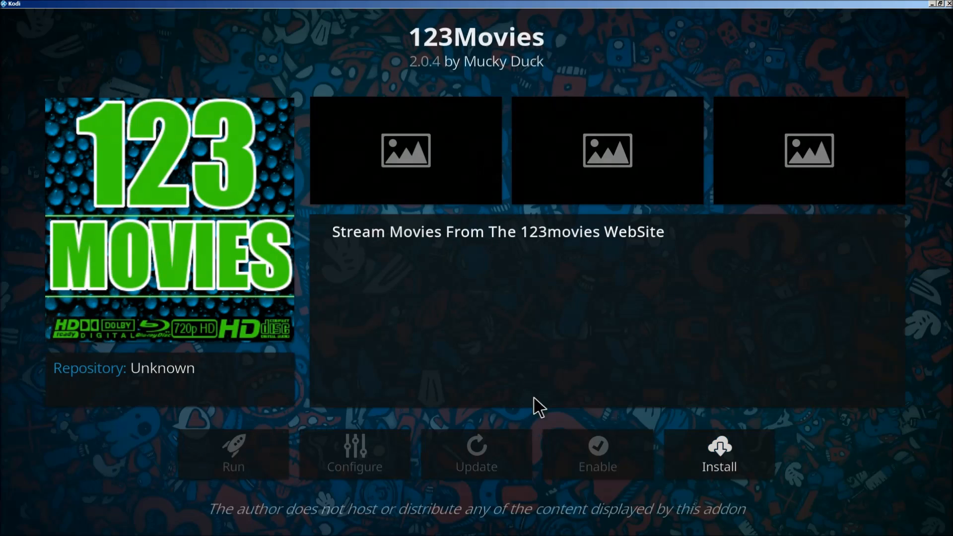
click(718, 452)
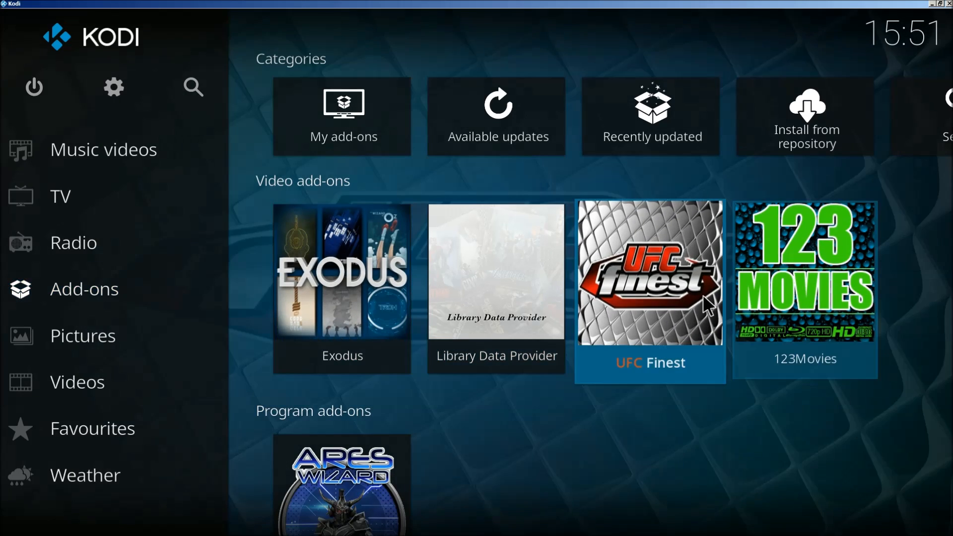
click(648, 272)
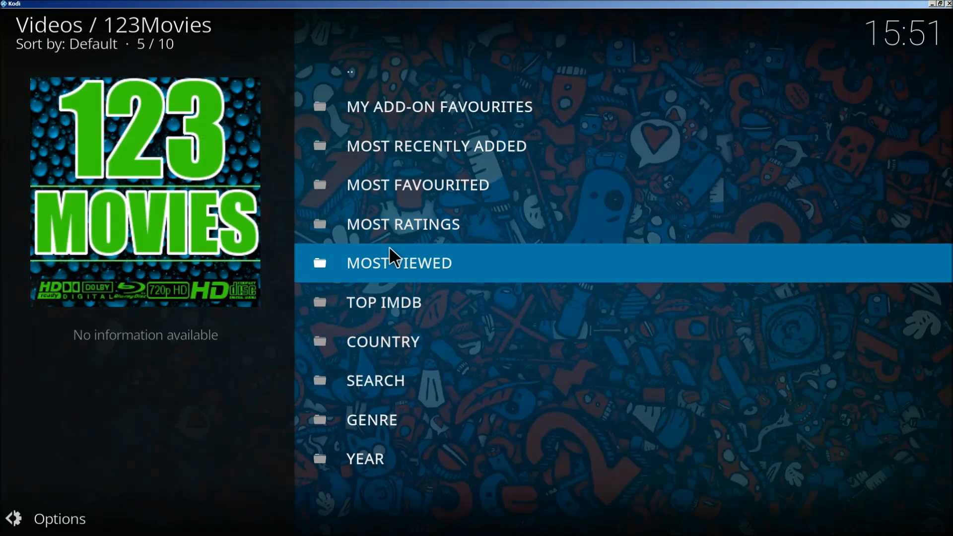
click(399, 262)
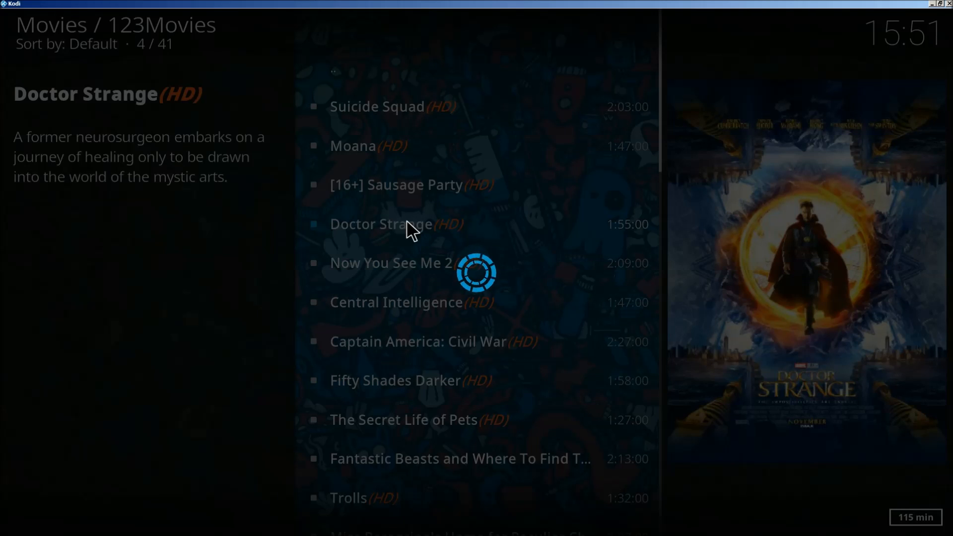
click(381, 223)
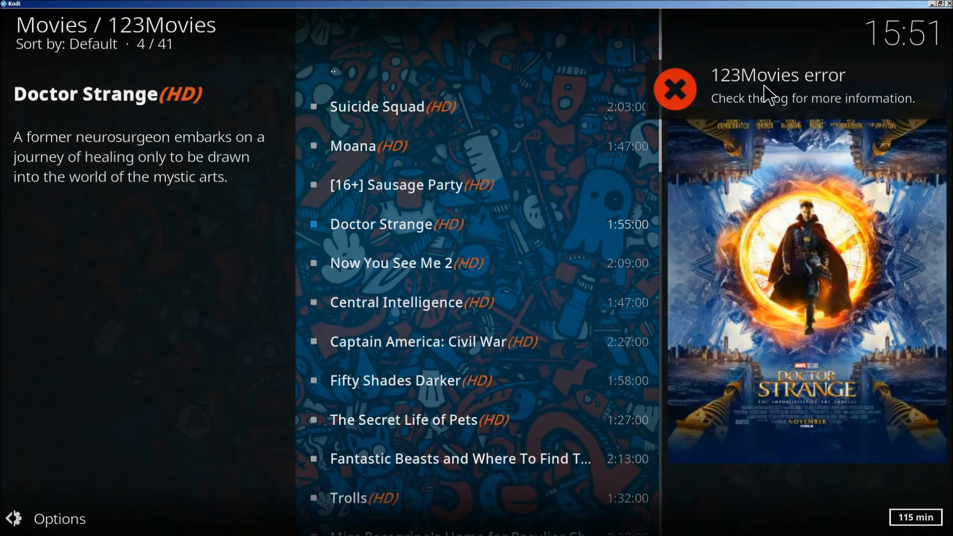
mouse_move(730, 106)
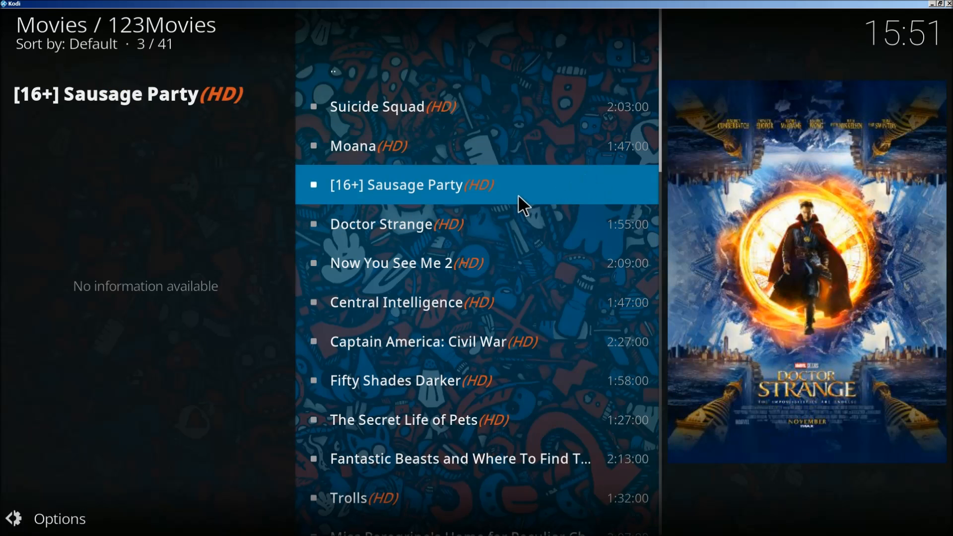
key(Backspace)
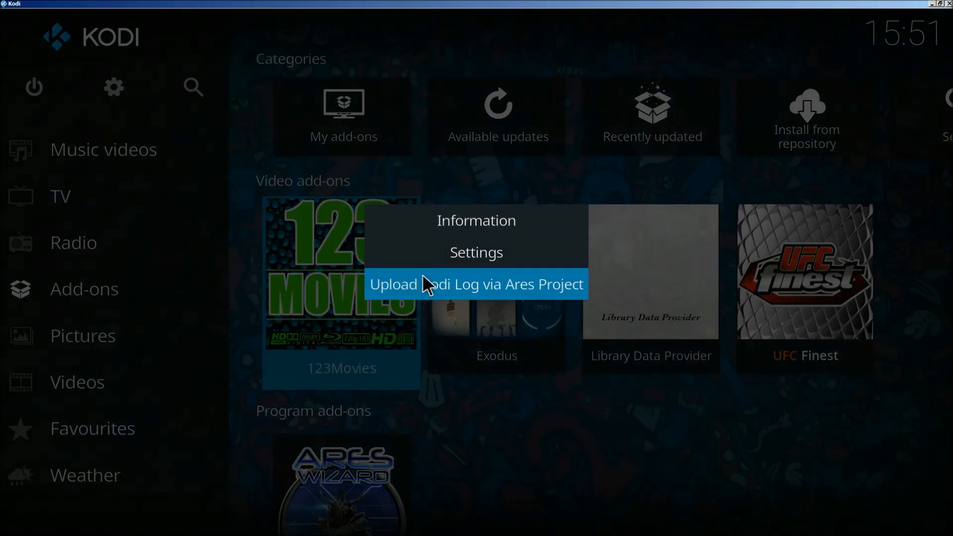
Edit the 123Movies BaseUrl setting and erase its old .to ending
click(475, 251)
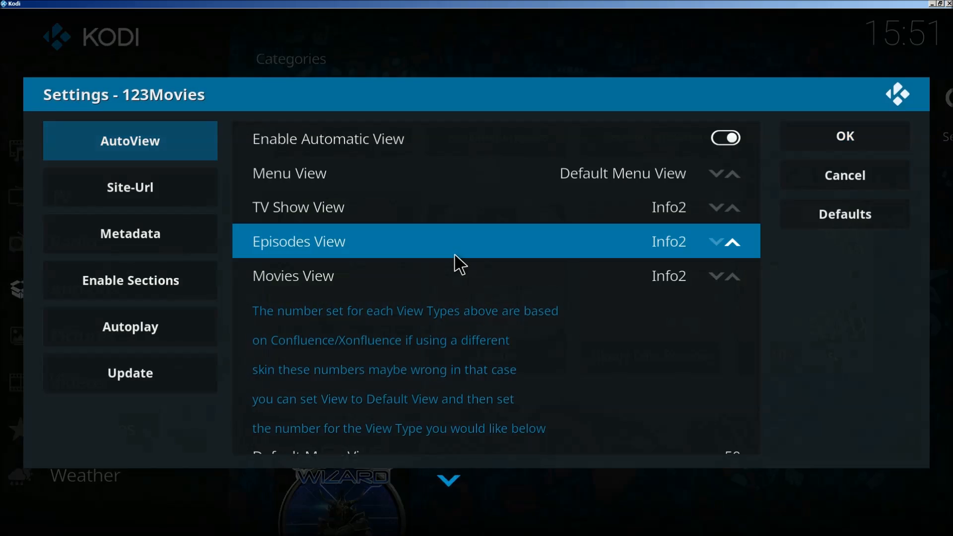
click(130, 186)
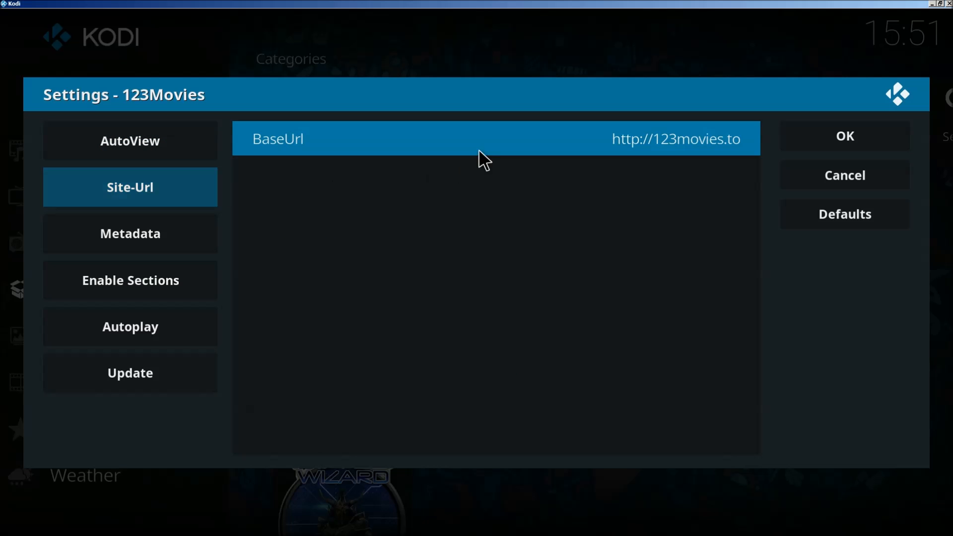
click(495, 139)
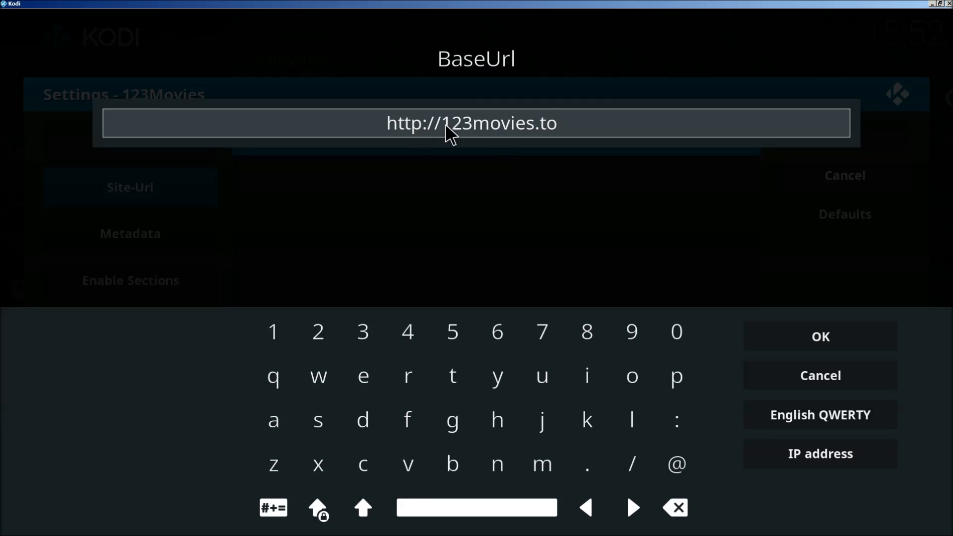
click(672, 507)
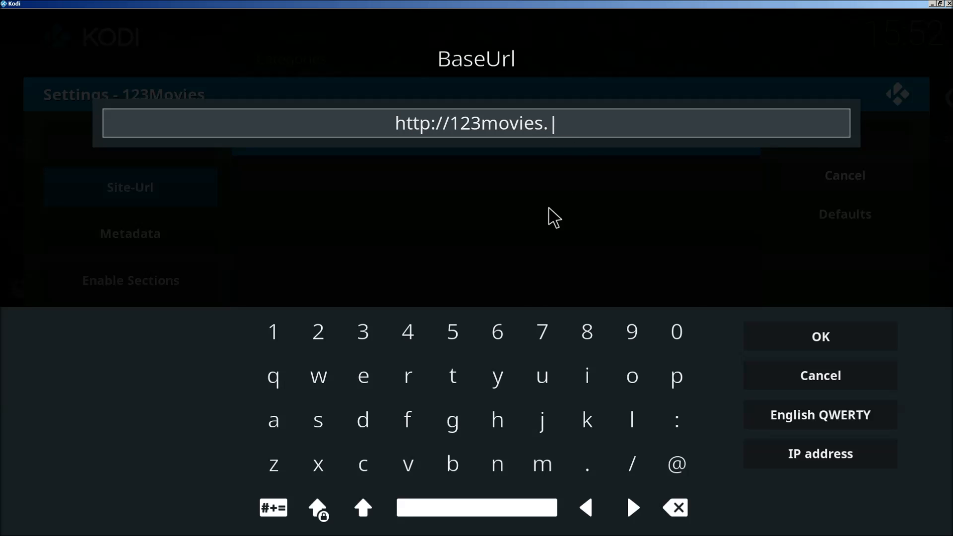
click(631, 375)
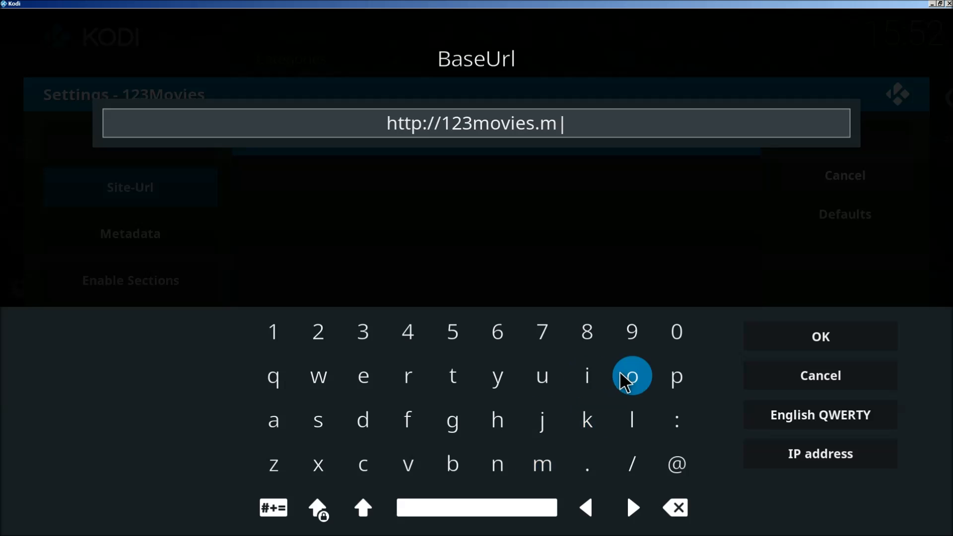
click(317, 419)
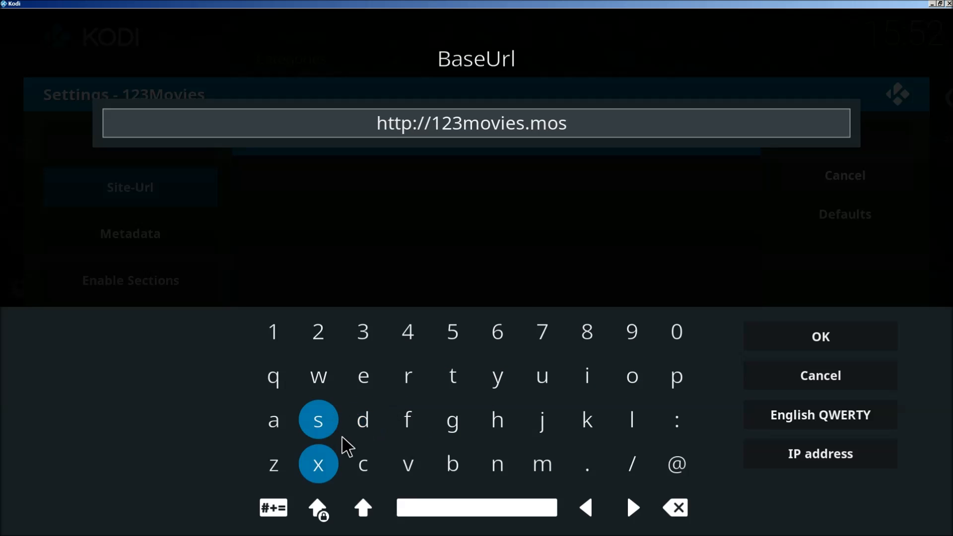
click(362, 419)
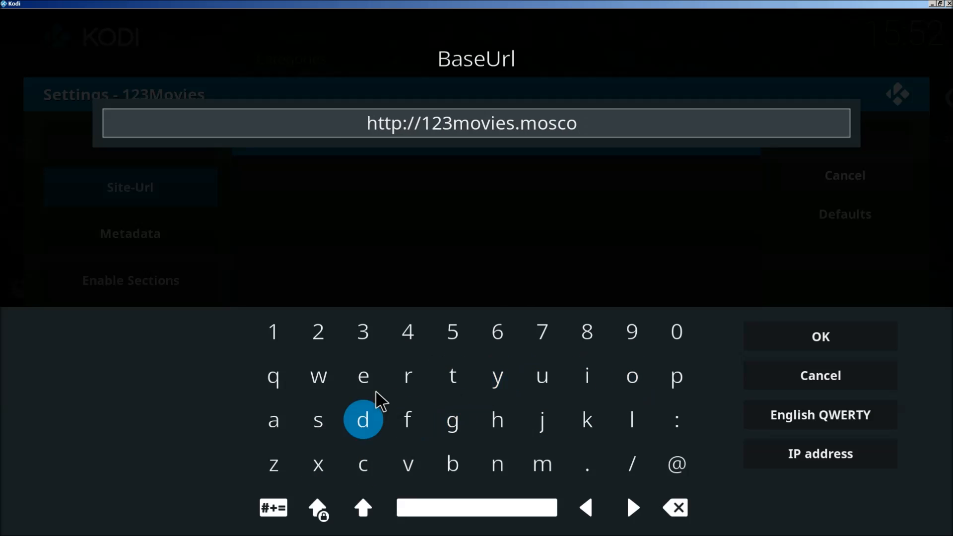
click(819, 336)
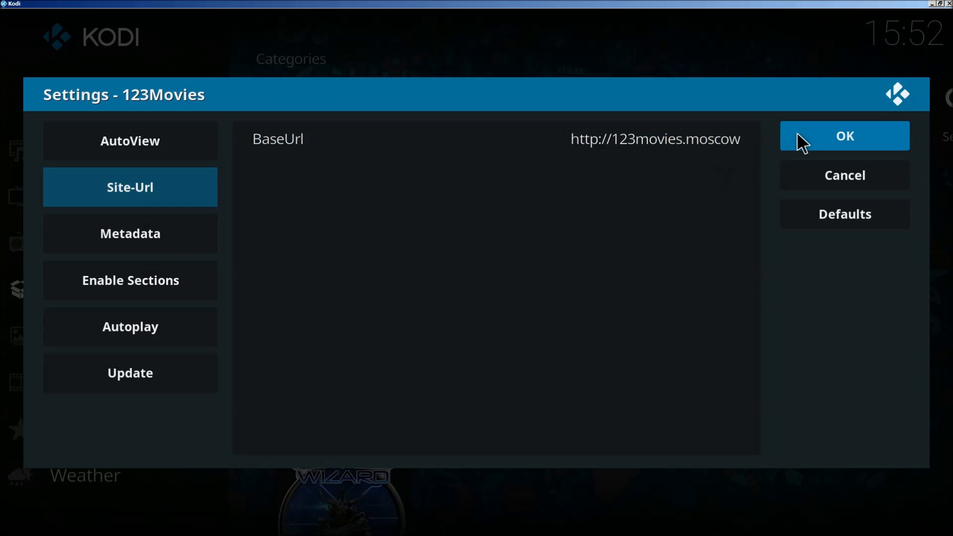
click(843, 135)
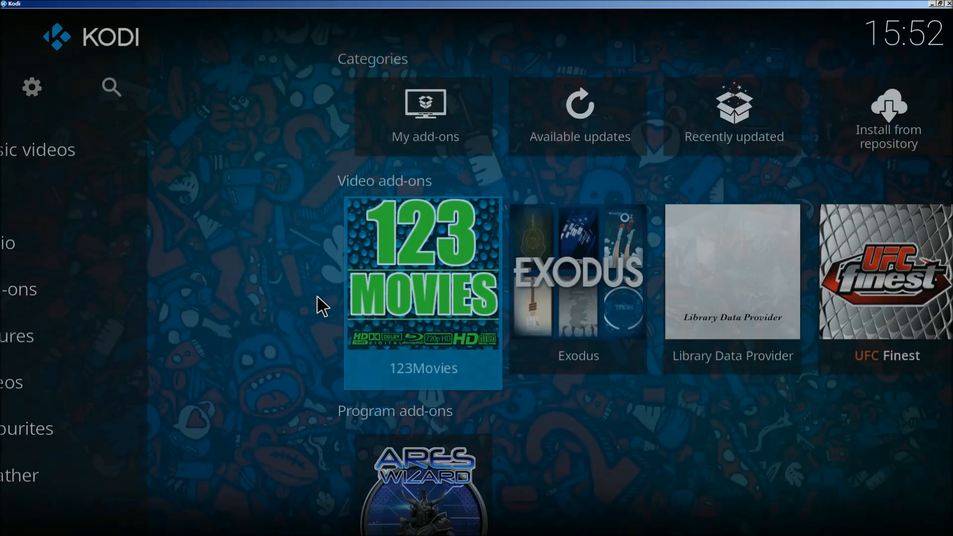
Play Doctor Strange from 123Movies' Most Viewed list to get the 1080p/720p/480p/360p quality choice
click(422, 280)
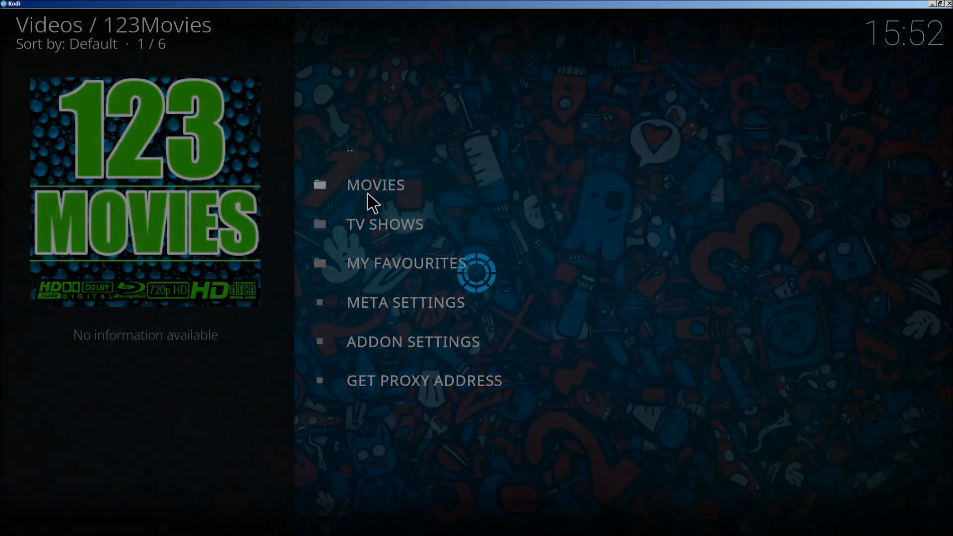
click(375, 185)
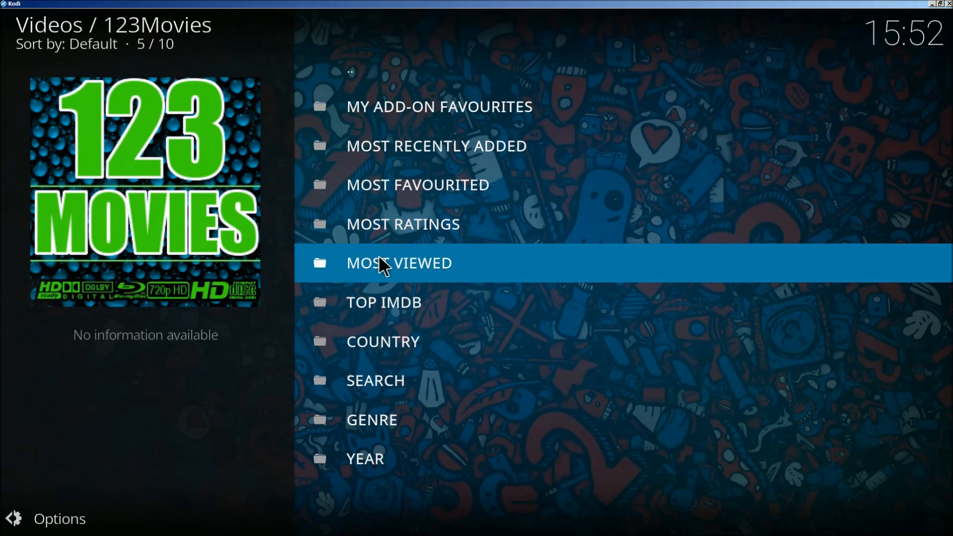
click(399, 261)
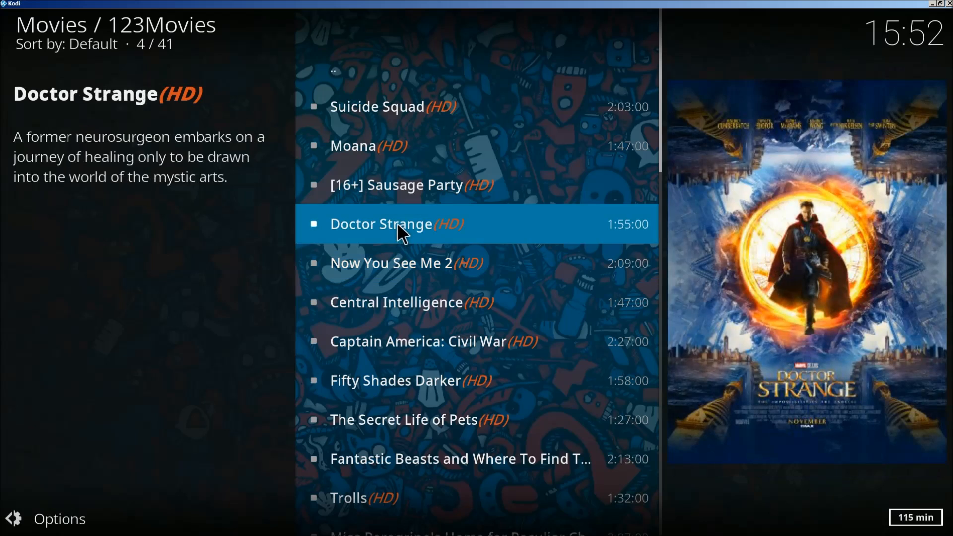
click(381, 223)
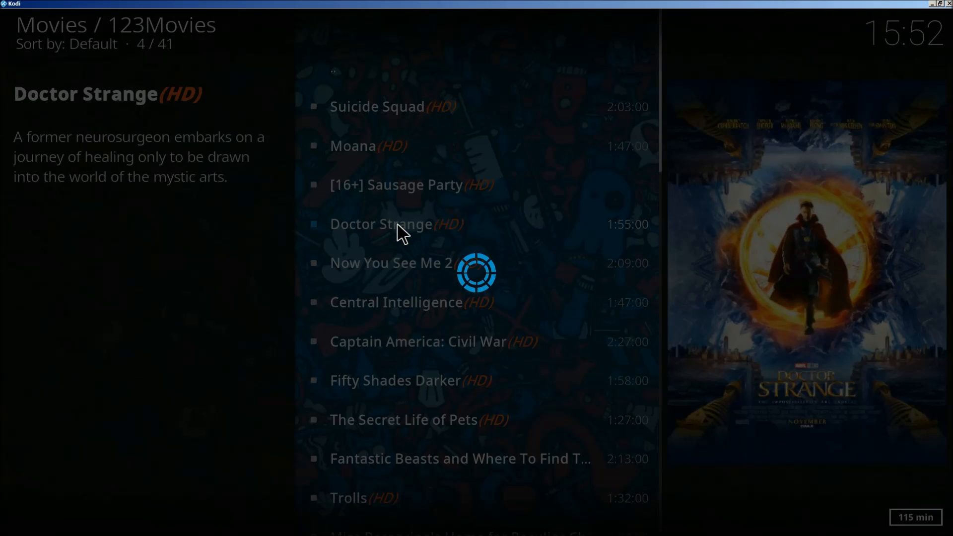
click(381, 223)
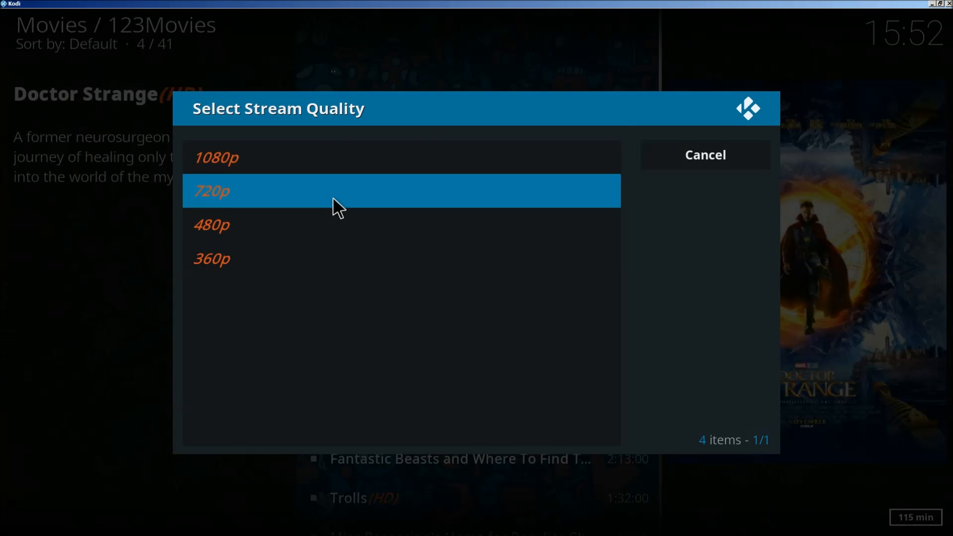